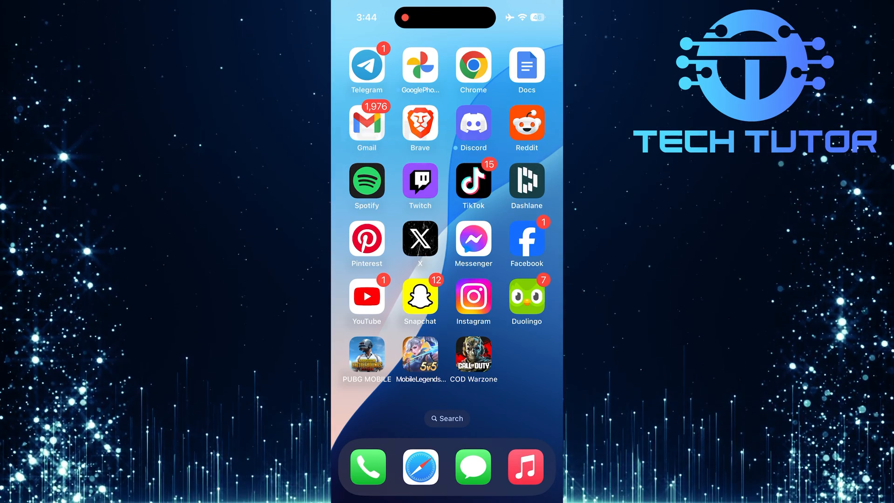
- Launch Messenger from the iOS Home Screen
click(473, 239)
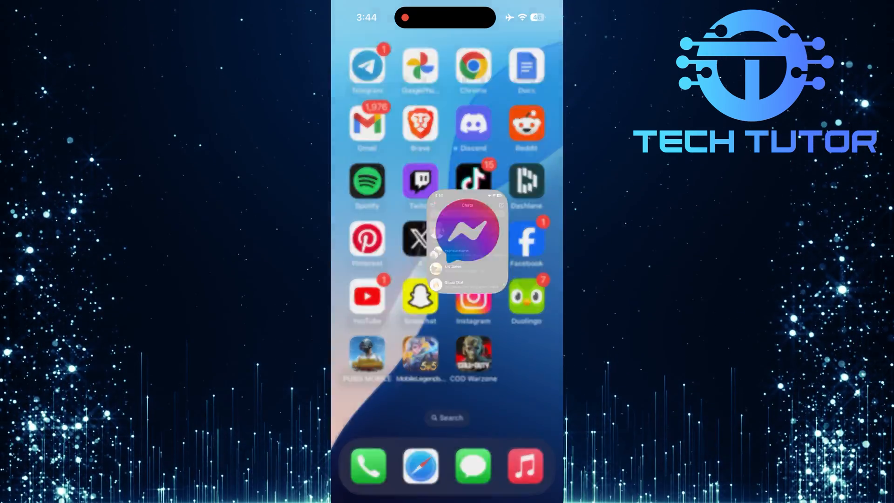
- Open the Messenger side menu listing Chats, Marketplace, Message requests and Archive
click(467, 231)
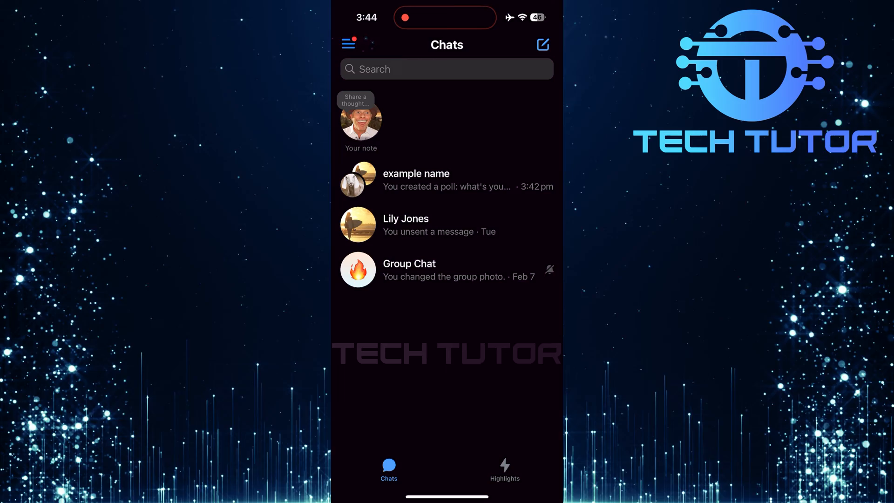
click(348, 43)
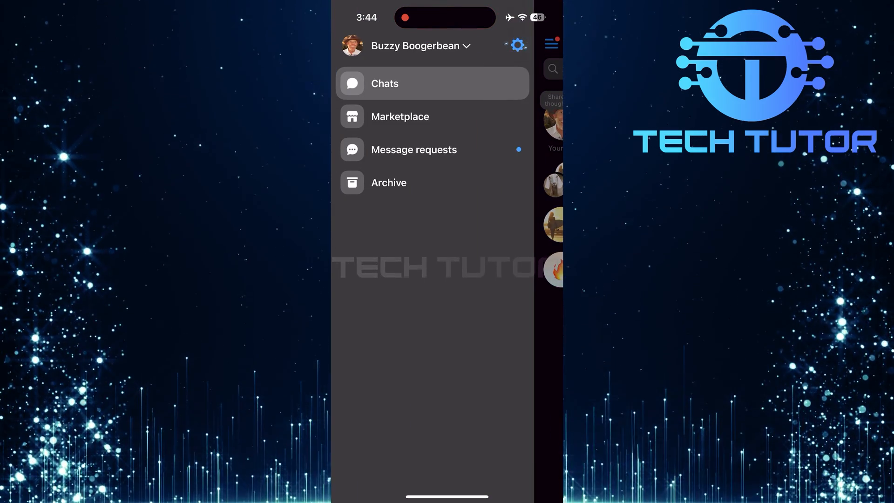
- Go to account Settings and scroll down to reach the Memories page
click(515, 45)
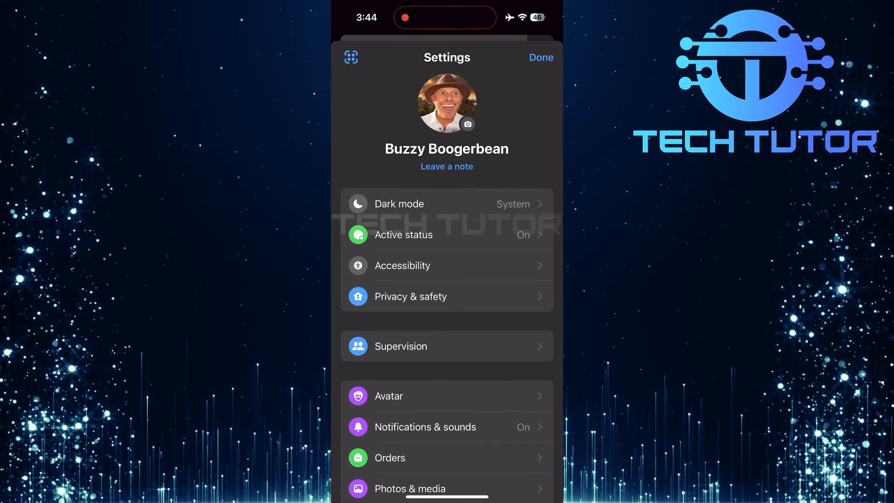
scroll(down, 3)
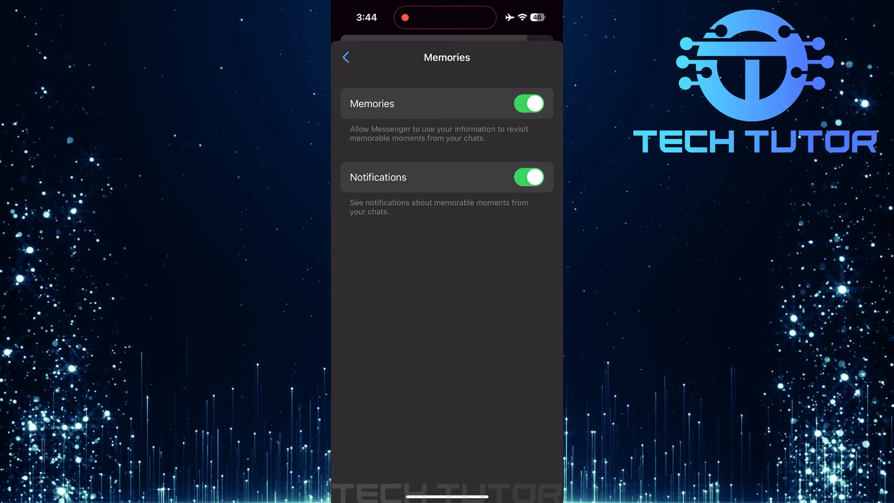
- Turn the Memories toggle off, hiding its notifications option
click(528, 103)
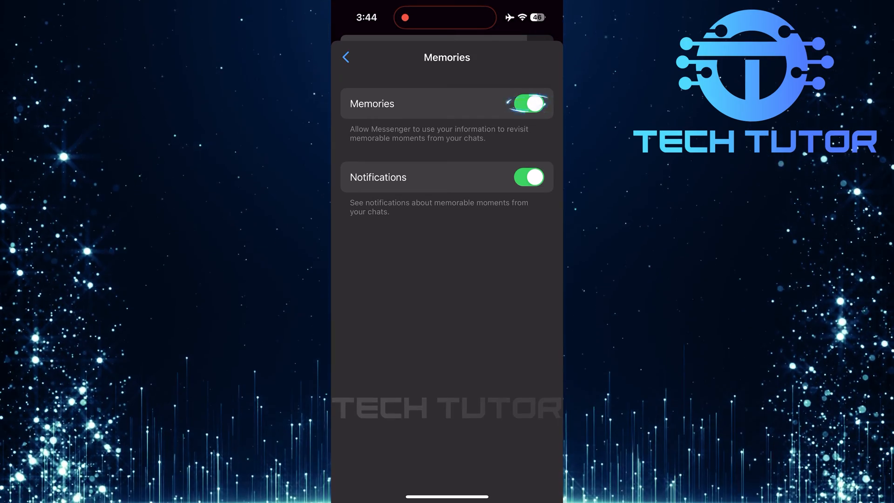
click(526, 104)
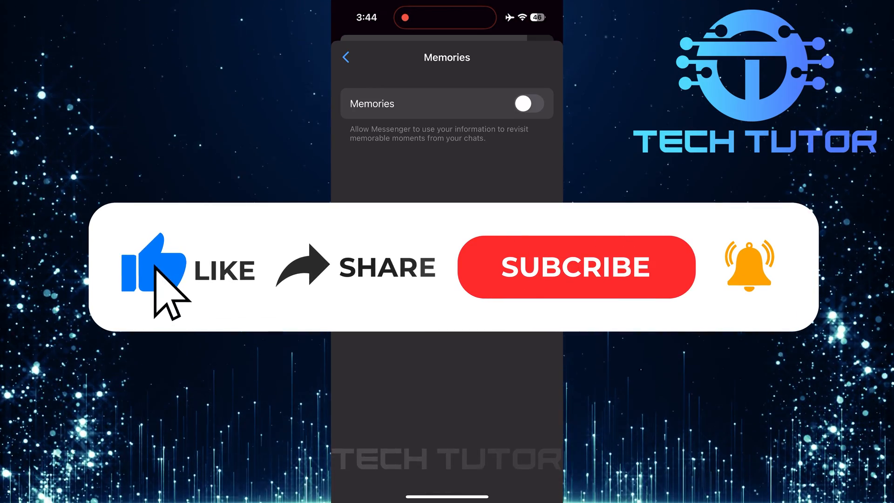
mouse_move(473, 291)
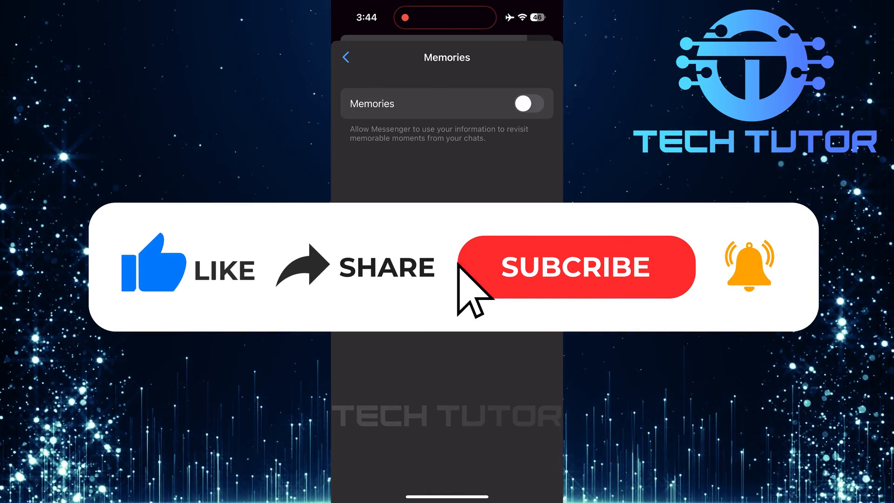